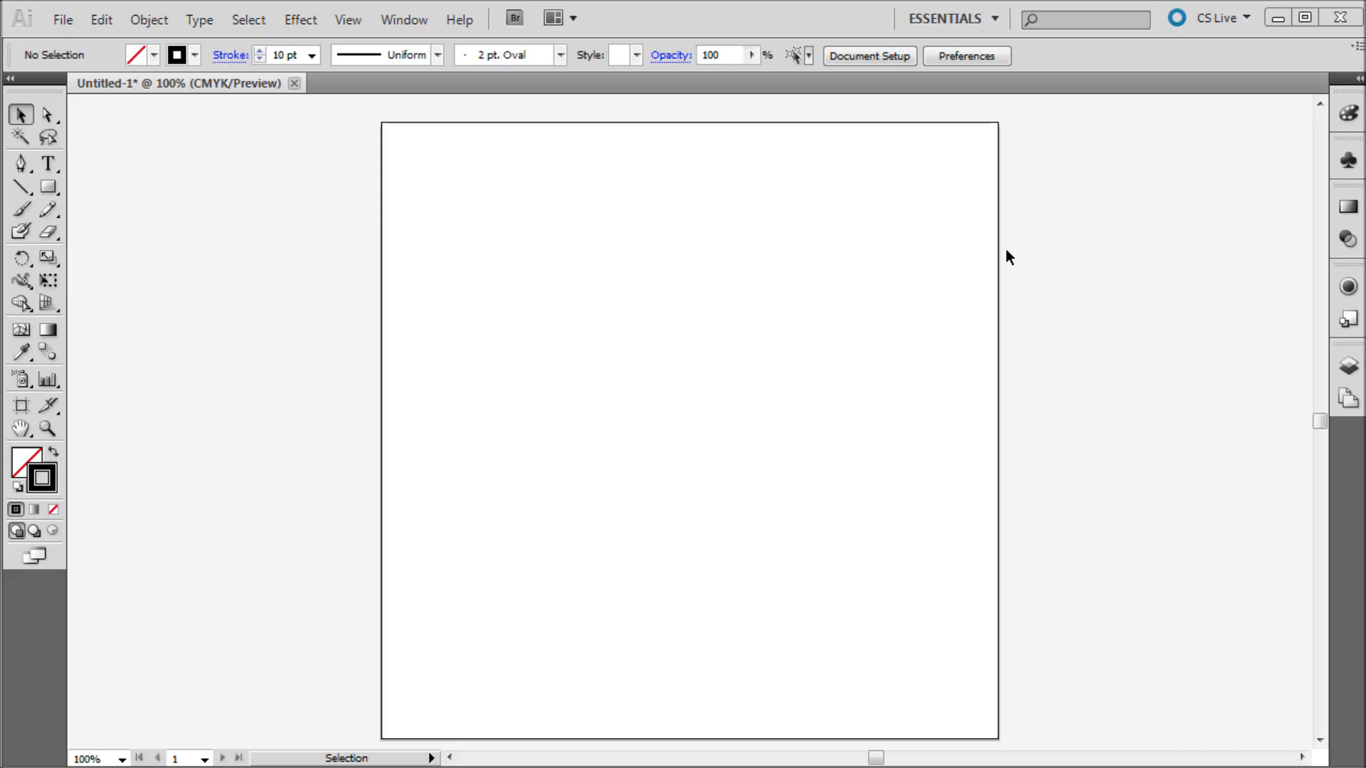
pyautogui.moveTo(990, 254)
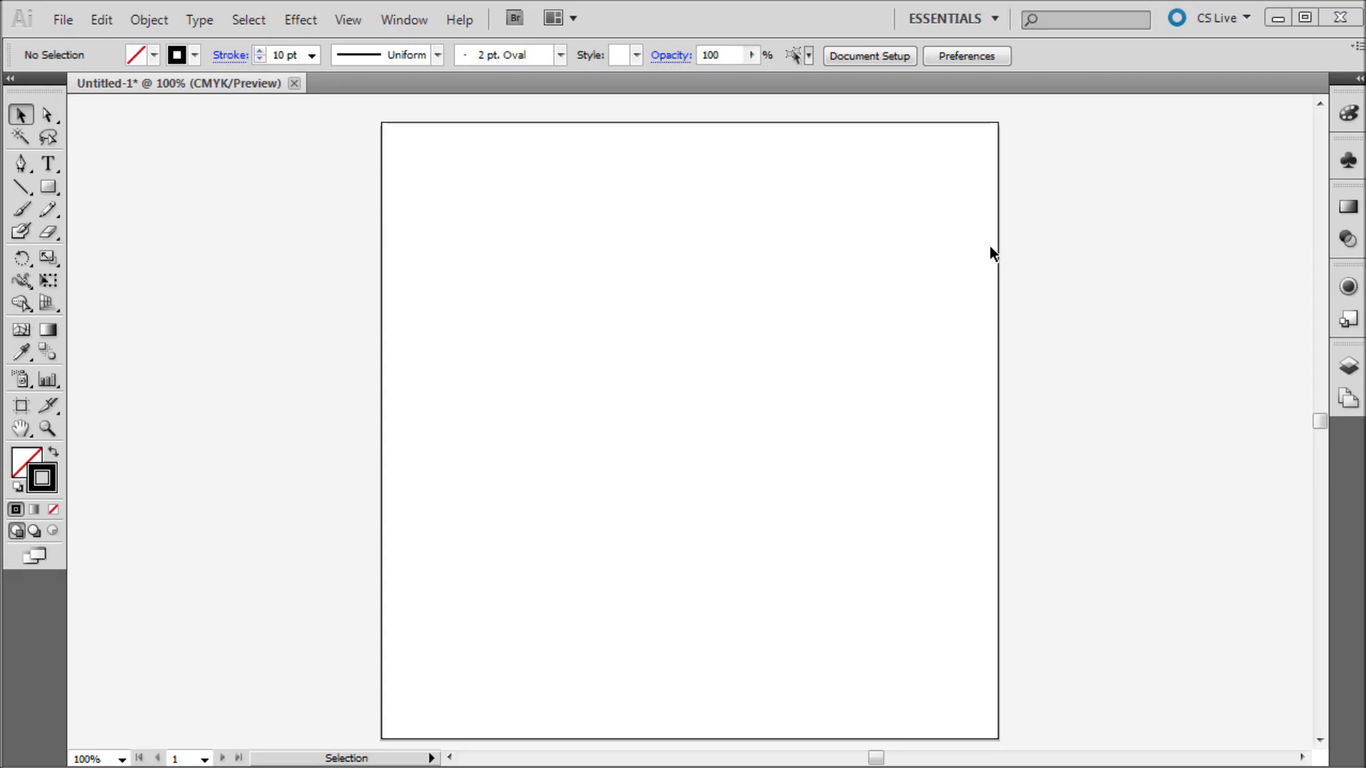
pyautogui.moveTo(953, 265)
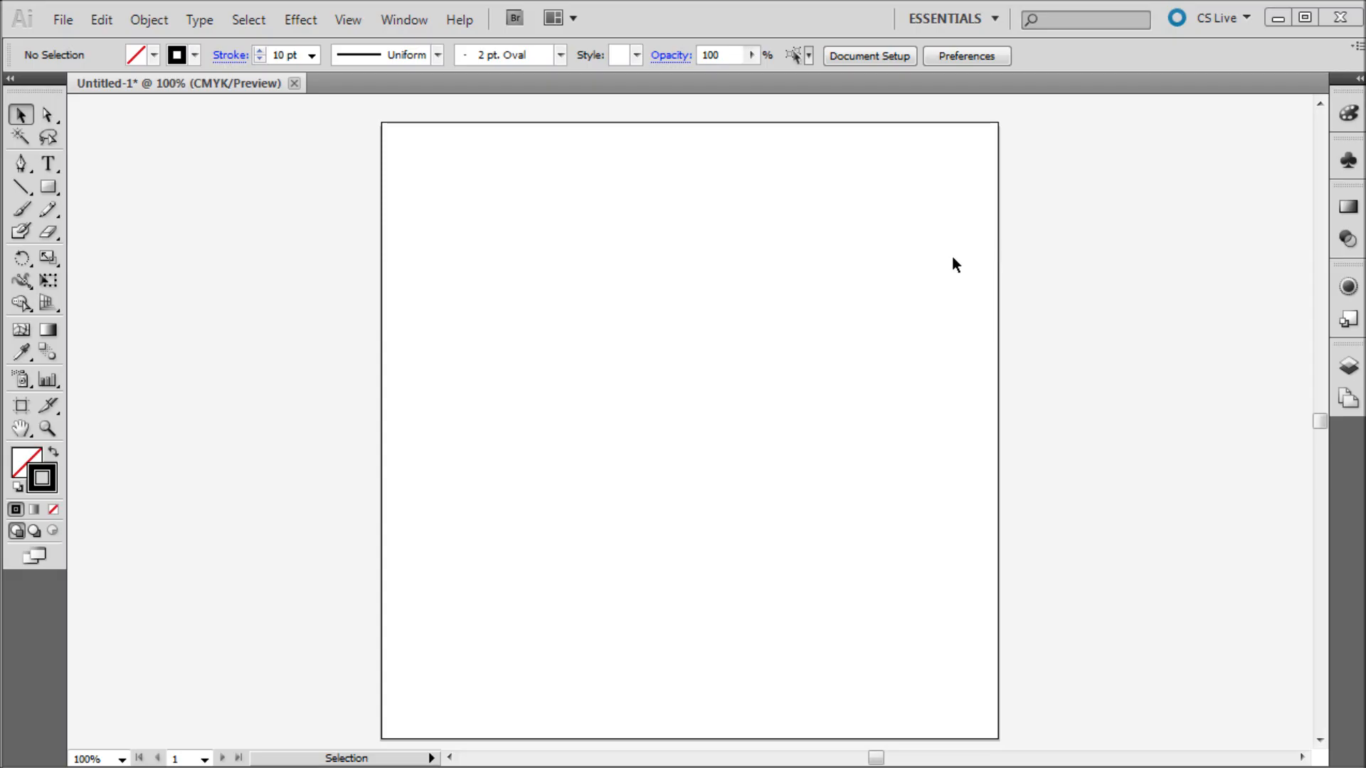
pyautogui.moveTo(66, 471)
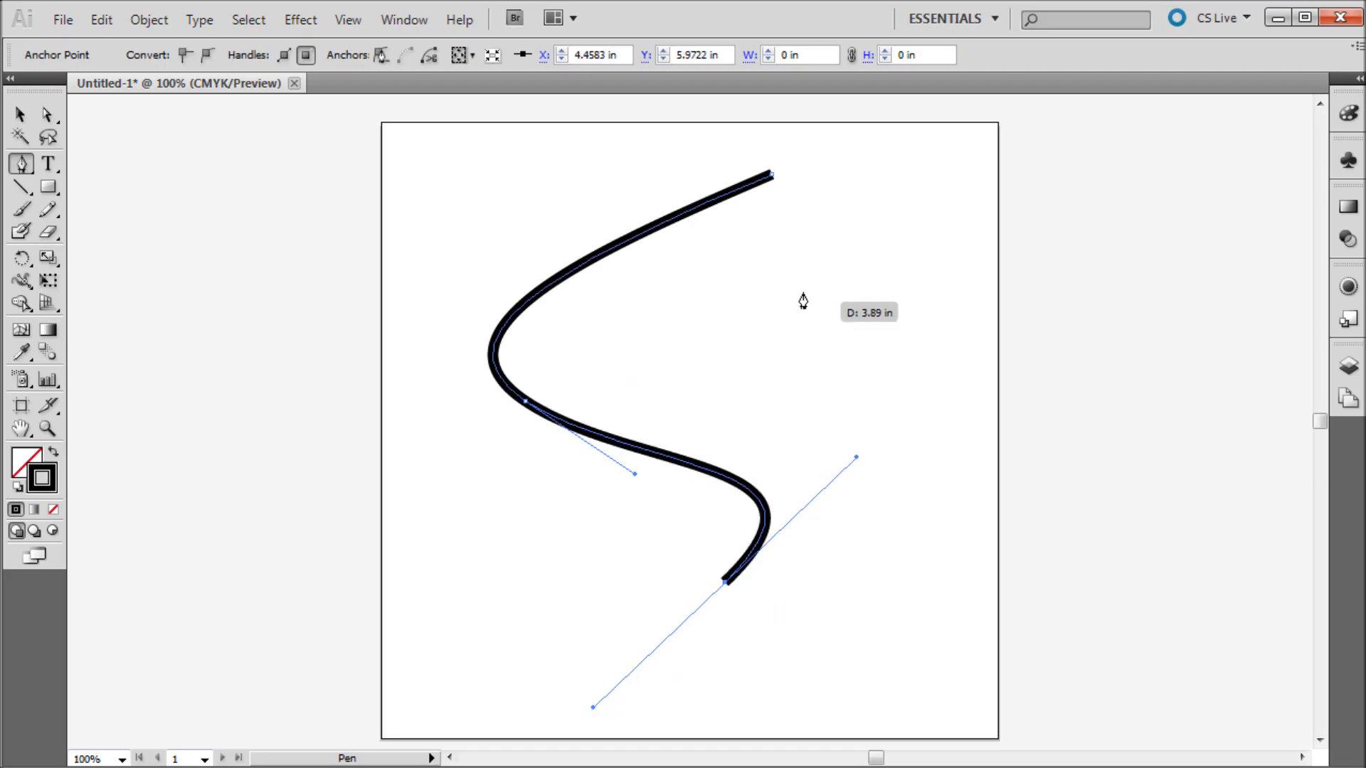
pyautogui.moveTo(691, 111)
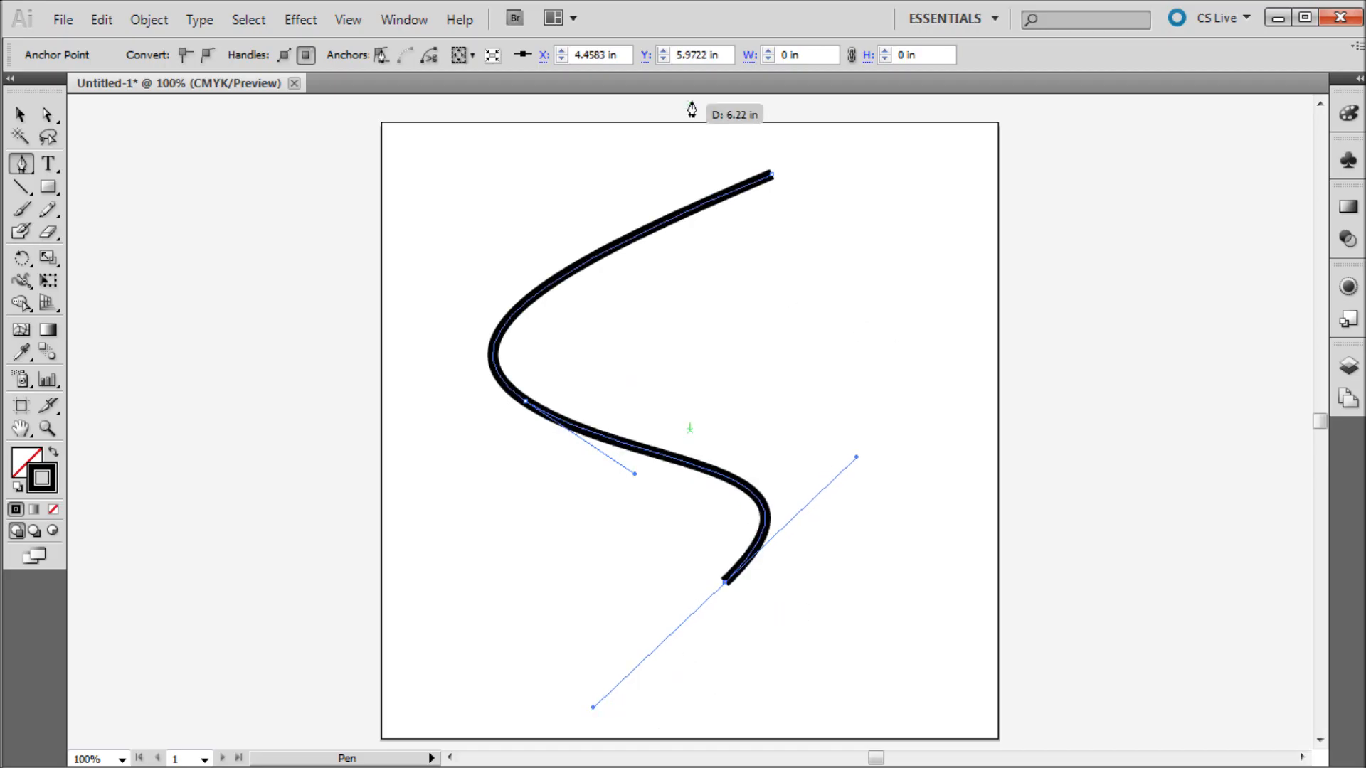
# Show the Stroke panel (10 pt weight) from the Window menu with its flyout menu listed.
pyautogui.click(404, 20)
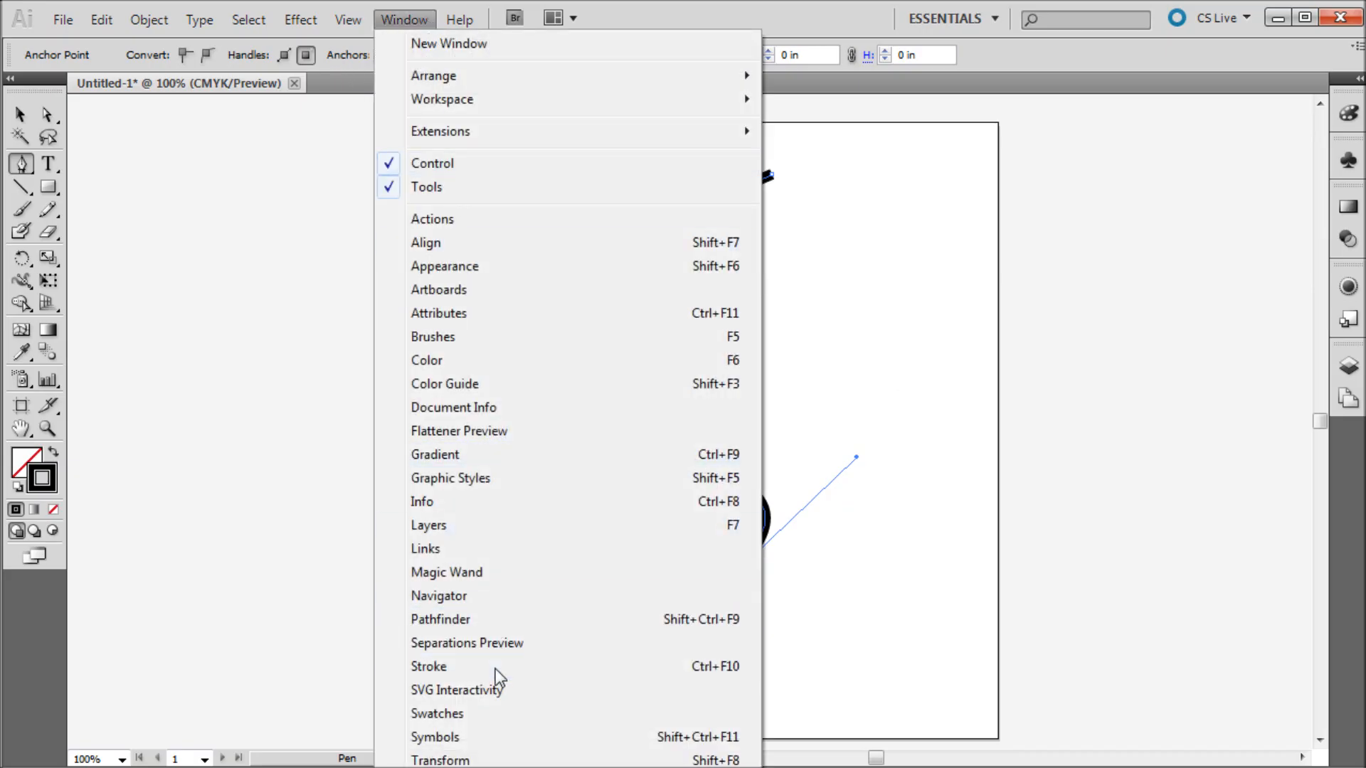
pyautogui.click(429, 666)
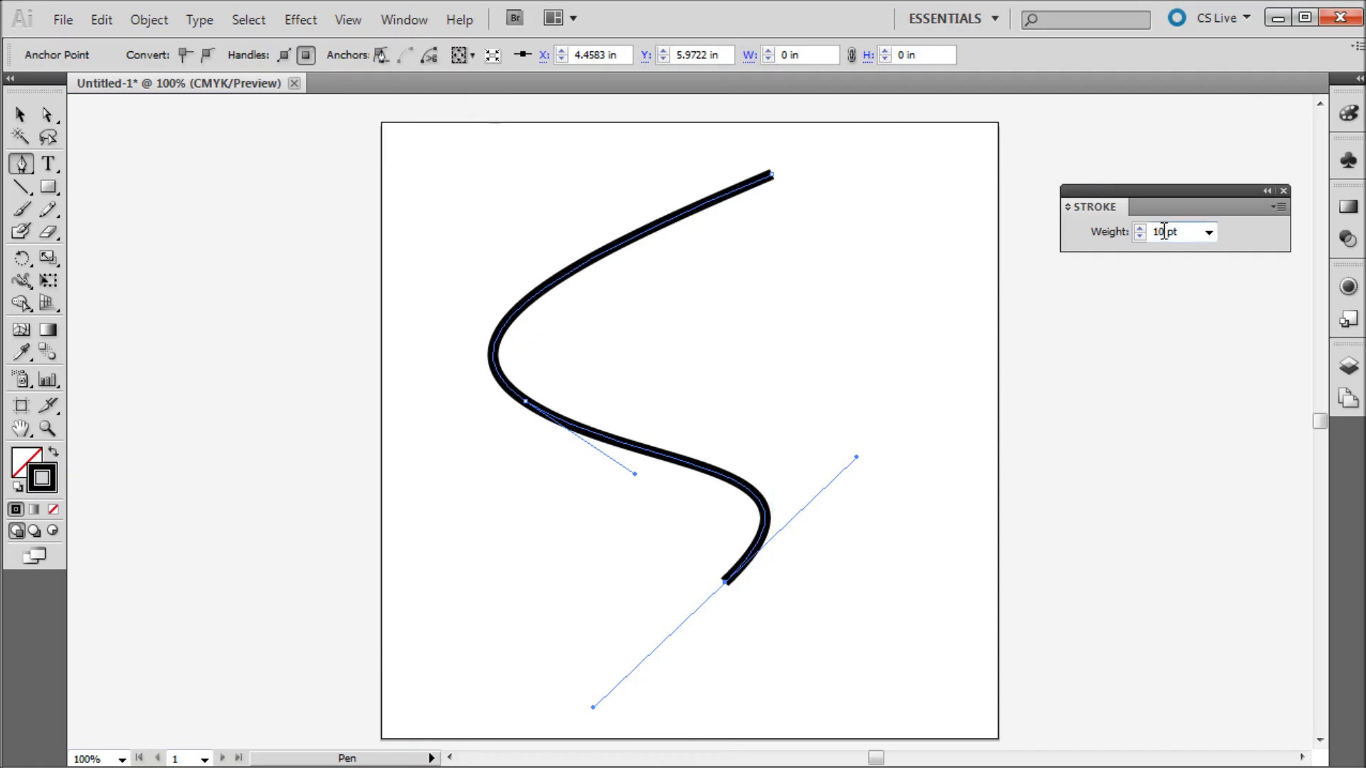
pyautogui.click(1213, 234)
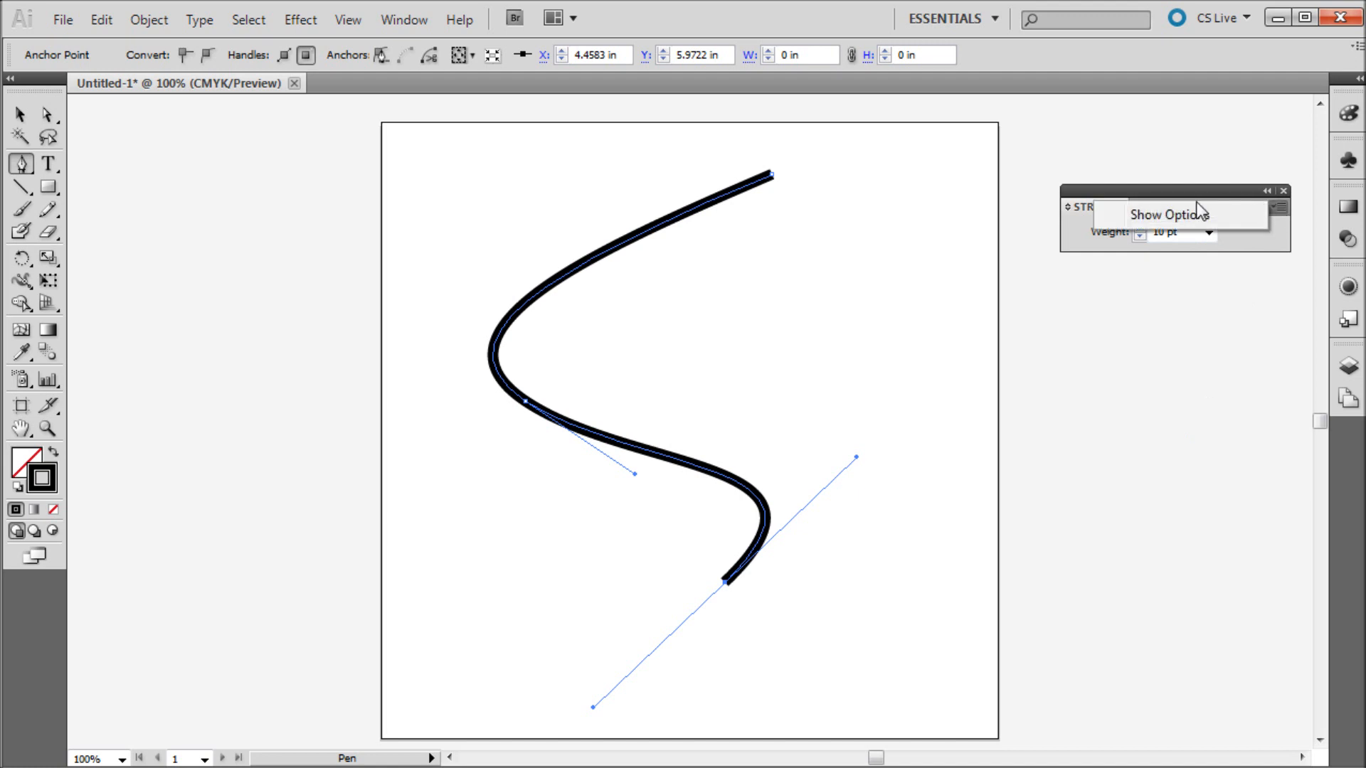
# Expand the Stroke panel to reveal cap, corner, dashes, arrowheads and the Uniform profile.
pyautogui.click(1169, 214)
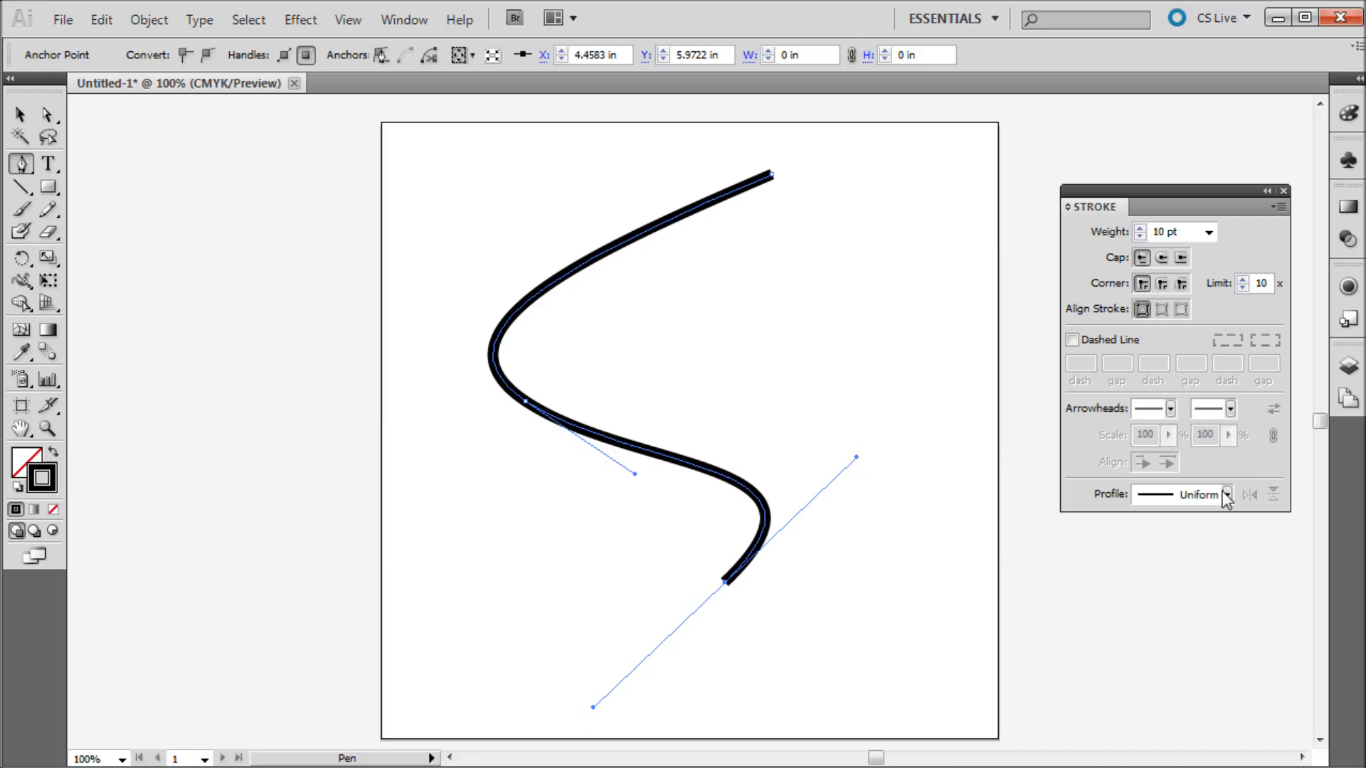
# Apply a width profile thick in the middle and thin at the ends, then browse profiles again.
pyautogui.click(1226, 495)
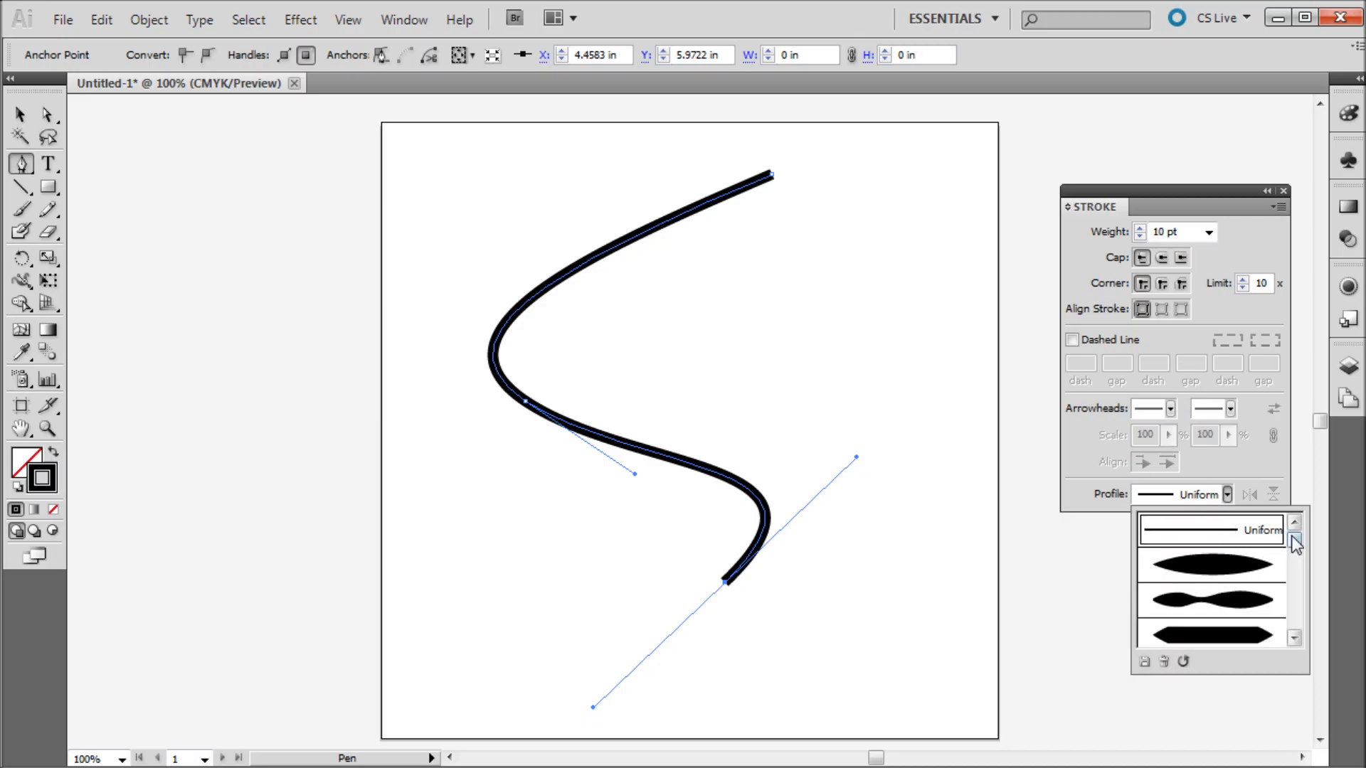
pyautogui.click(1212, 561)
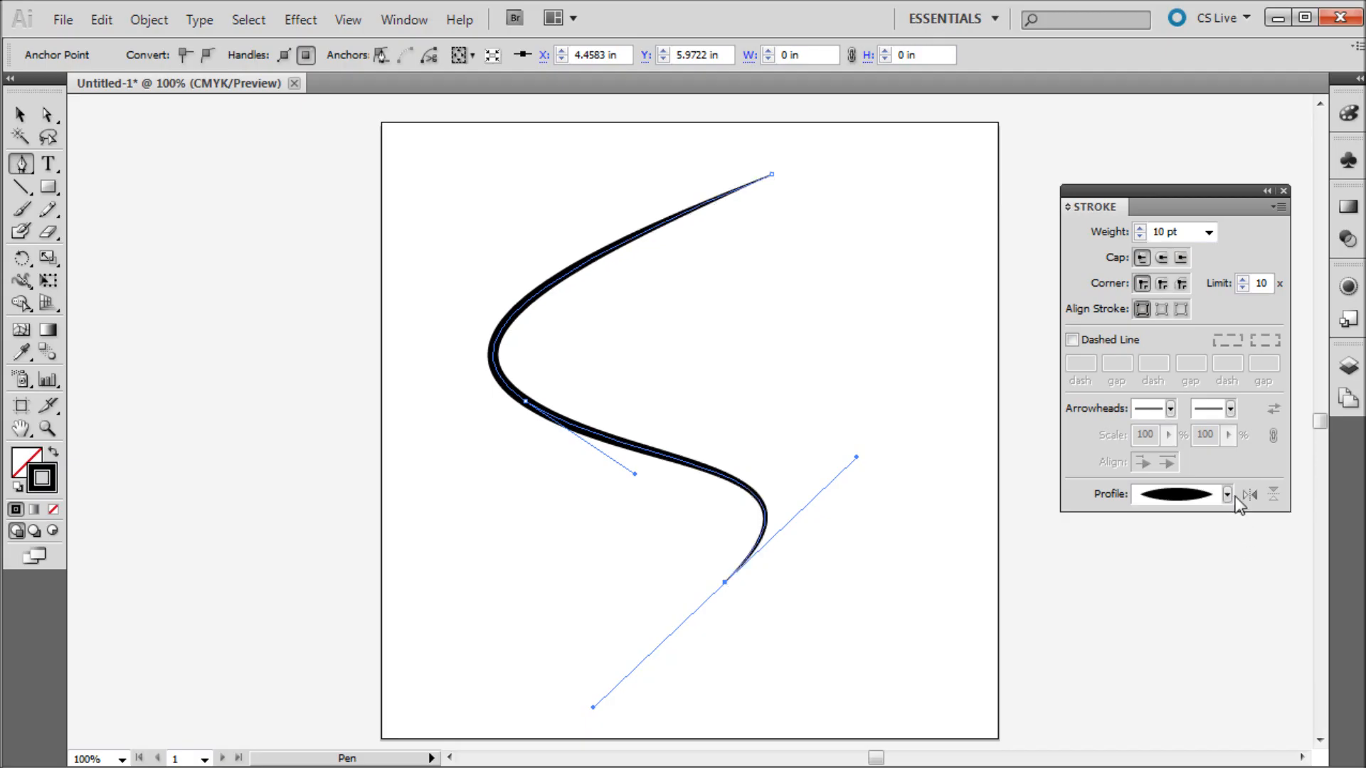
pyautogui.click(1221, 498)
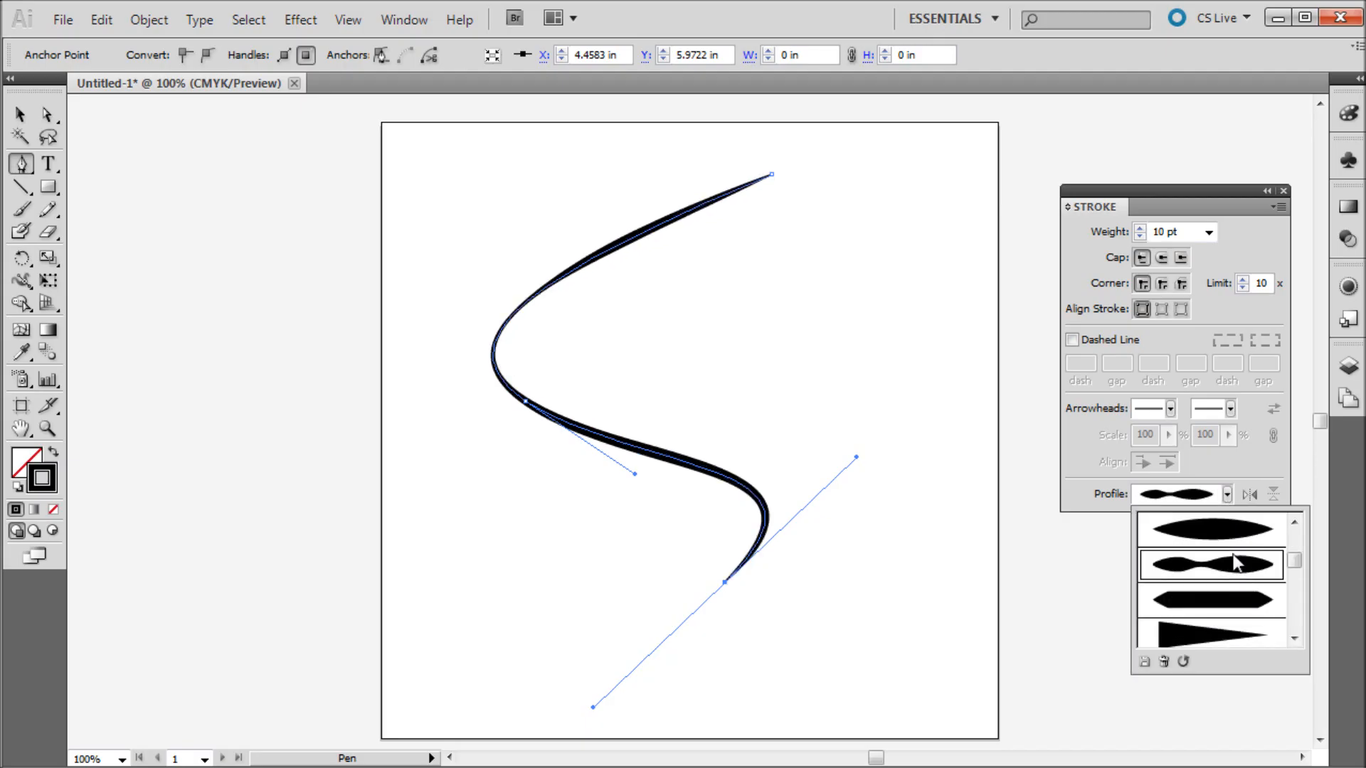